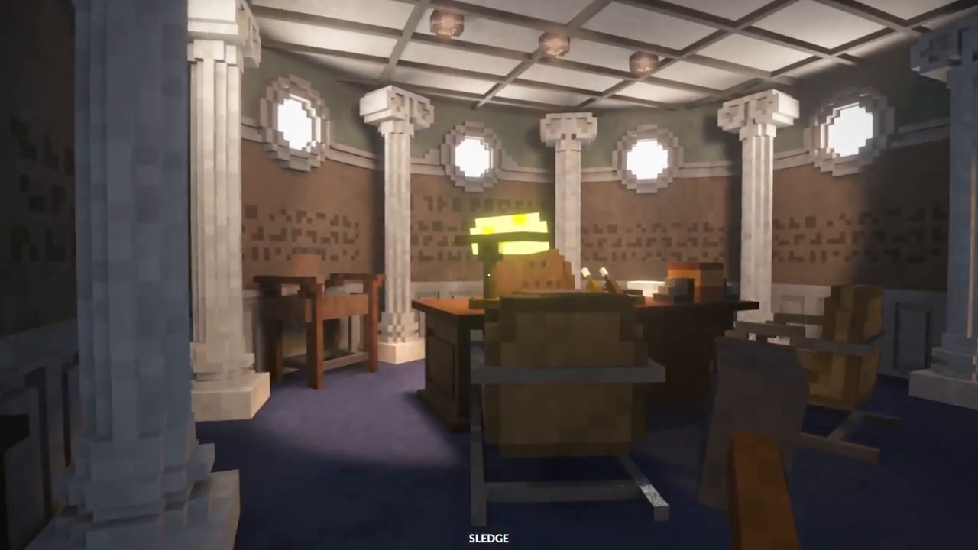
mouse_move(489, 275)
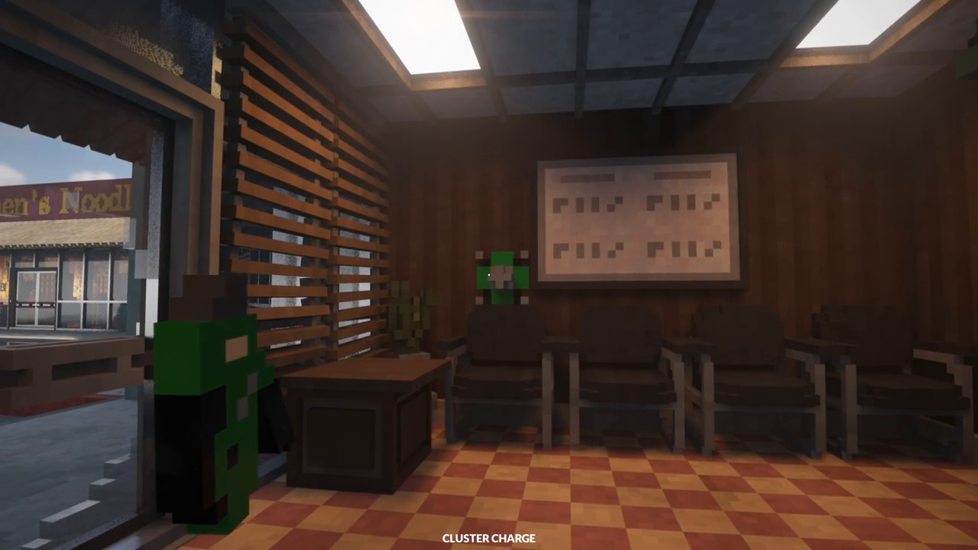
mouse_move(489, 275)
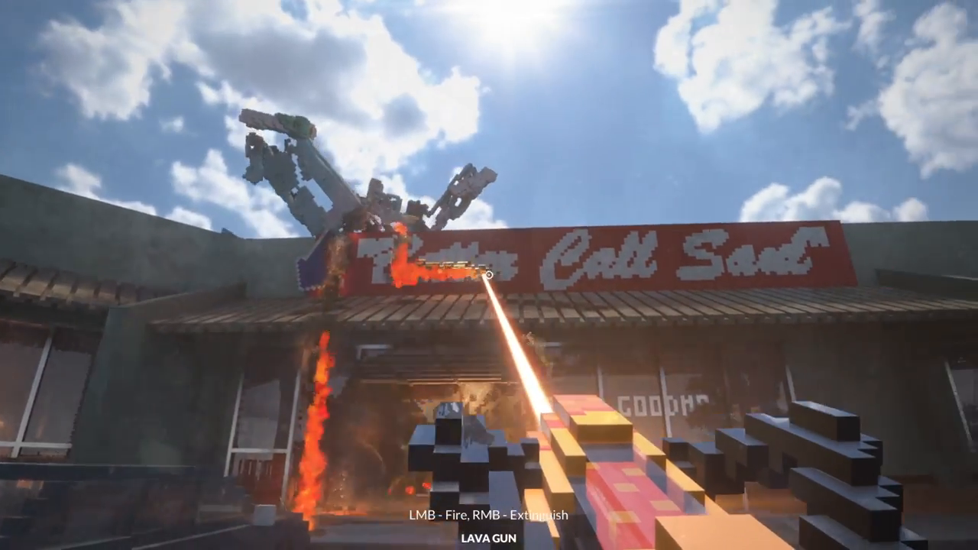
mouse_move(489, 275)
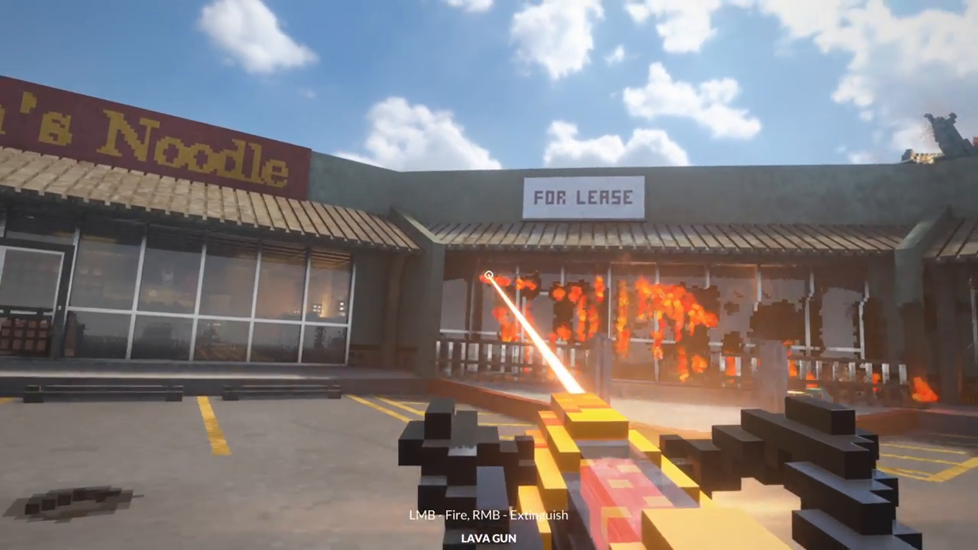
mouse_move(489, 275)
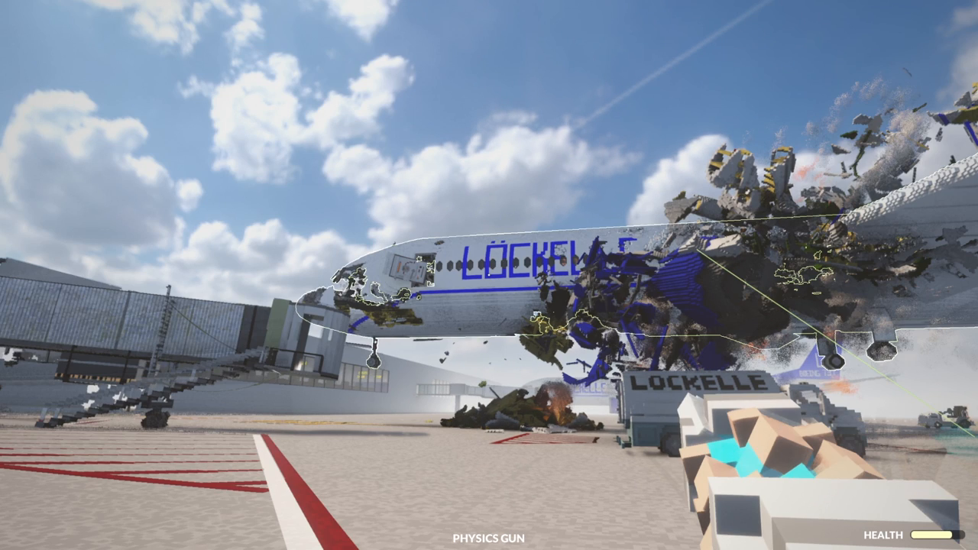
mouse_move(489, 275)
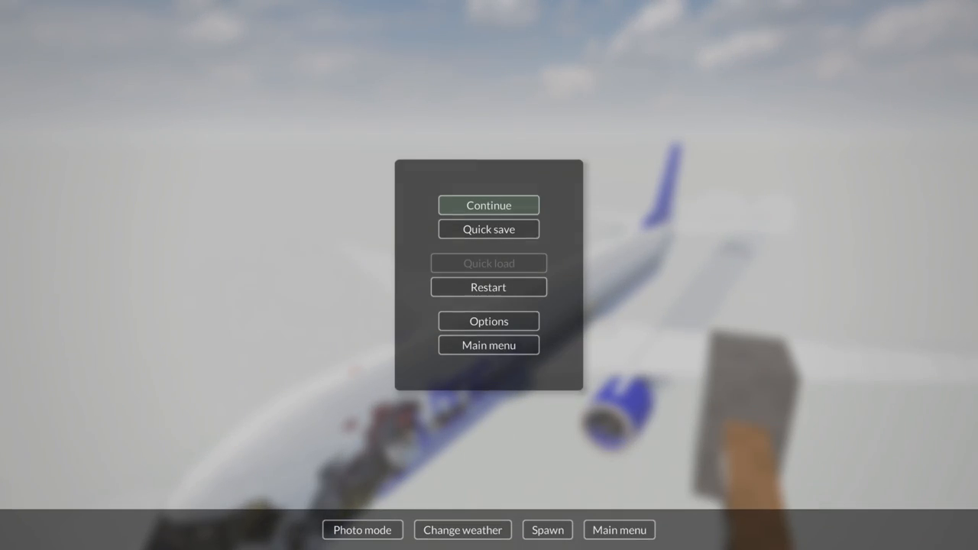
- Spawn the Titanic onto the landed airliner, then enter Photo mode over the stacked scene
left_click(489, 205)
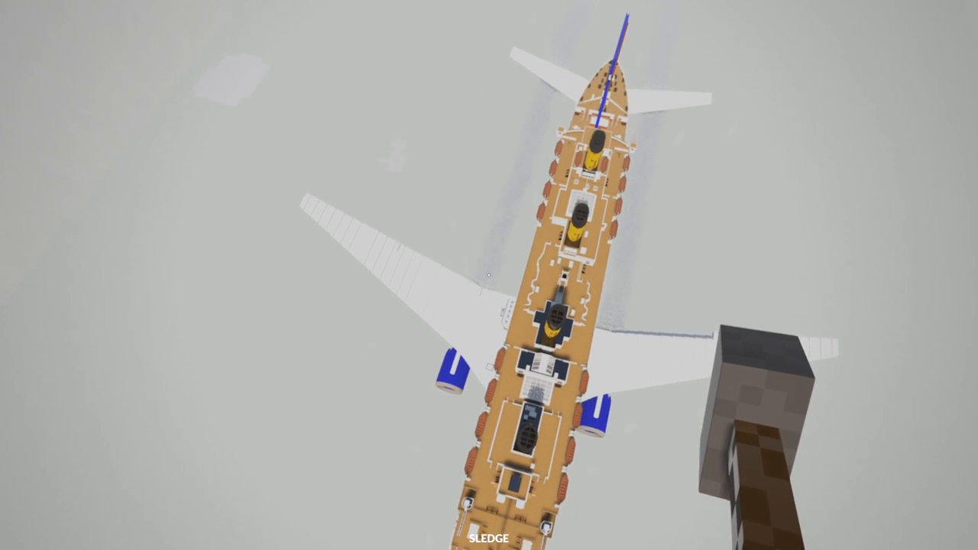
key("Escape")
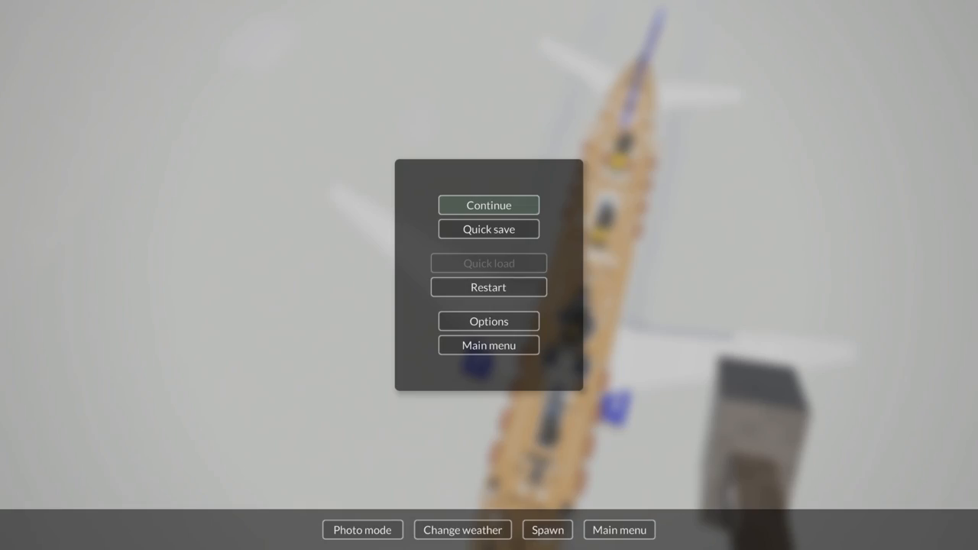
left_click(362, 528)
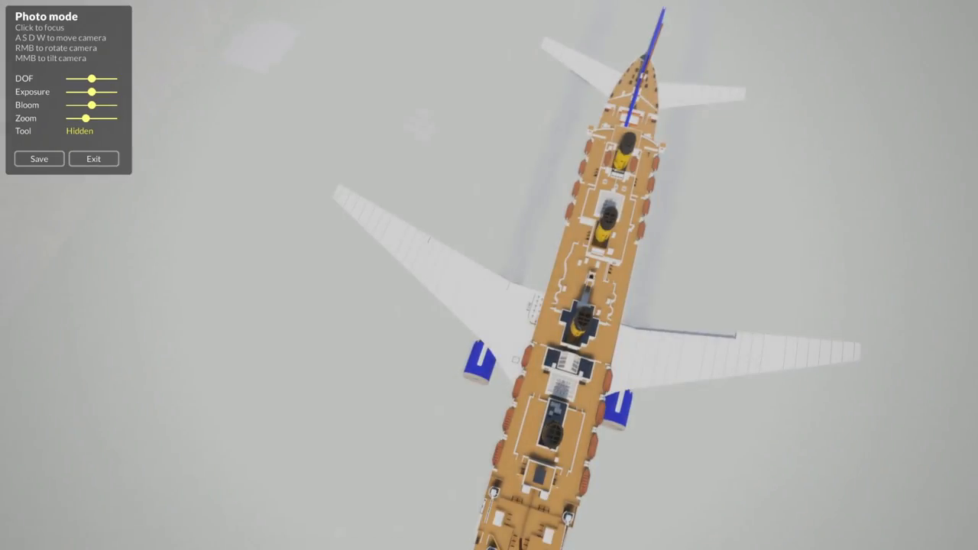